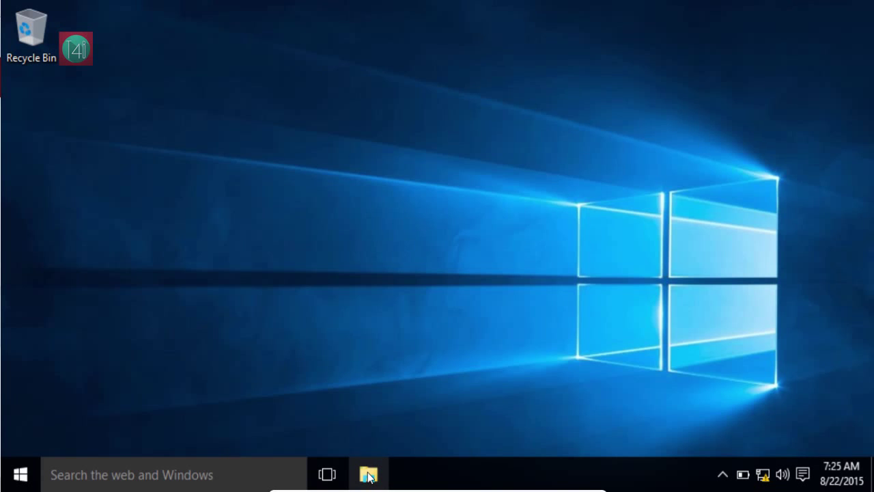
Launch File Explorer from the taskbar, opening on This PC.
{"action": "left_click", "coordinate": [369, 474]}
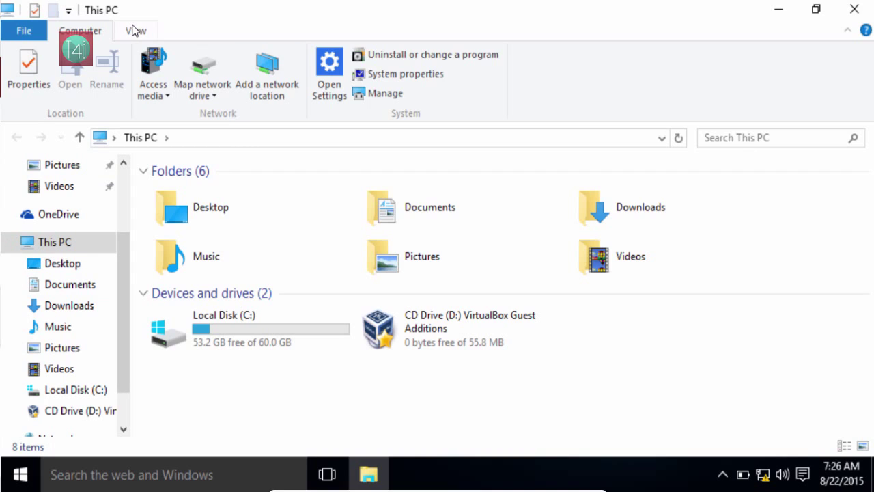
In Folder Options, set 'Open File Explorer to' Quick access.
{"action": "left_click", "coordinate": [135, 30]}
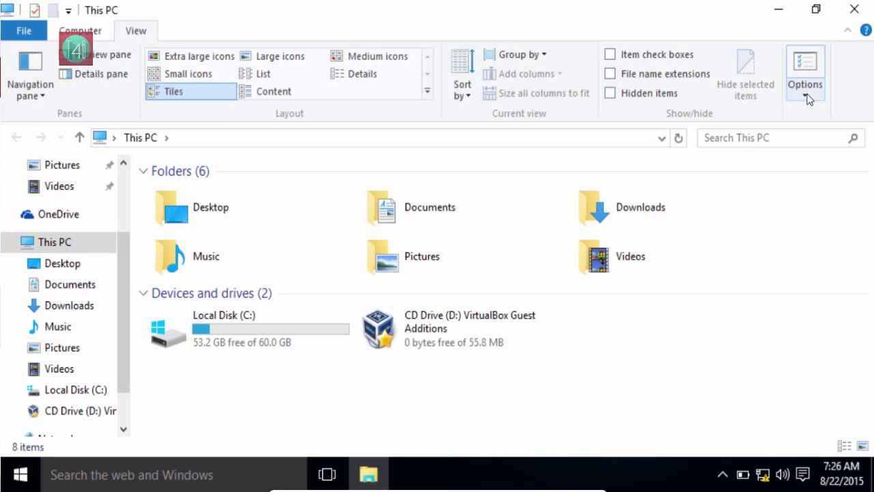
{"action": "mouse_move", "coordinate": [805, 72]}
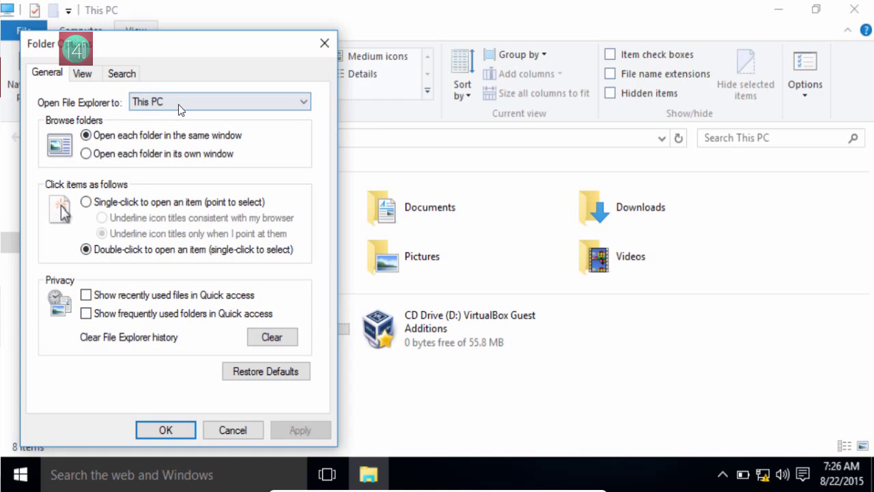
{"action": "left_click", "coordinate": [218, 101]}
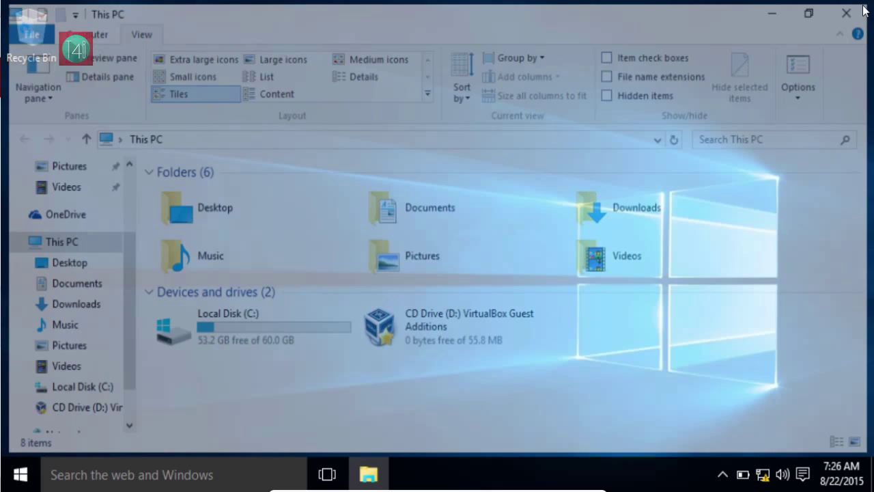
Reopen File Explorer and confirm it starts at Quick access.
{"action": "left_click", "coordinate": [845, 12]}
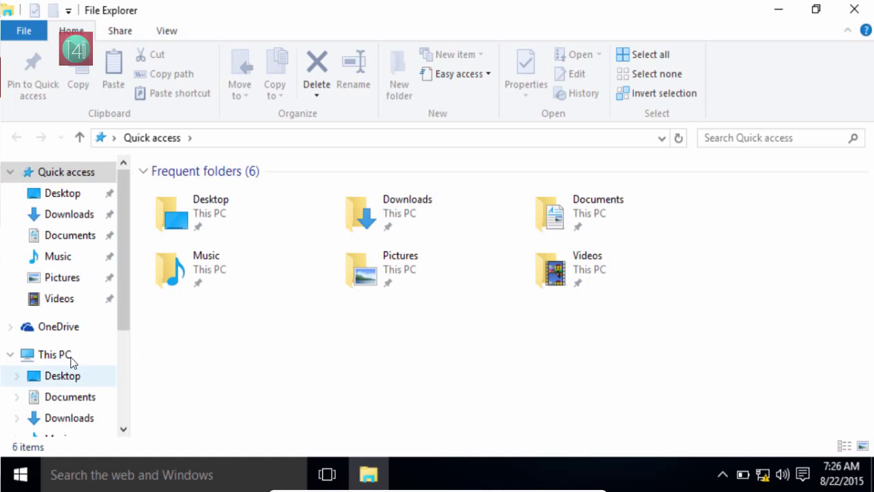
{"action": "left_click", "coordinate": [54, 354]}
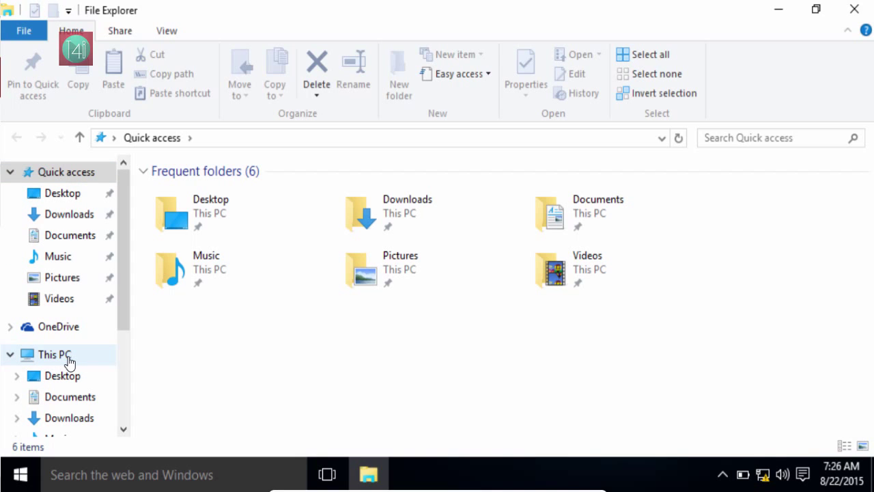
{"action": "mouse_move", "coordinate": [67, 278]}
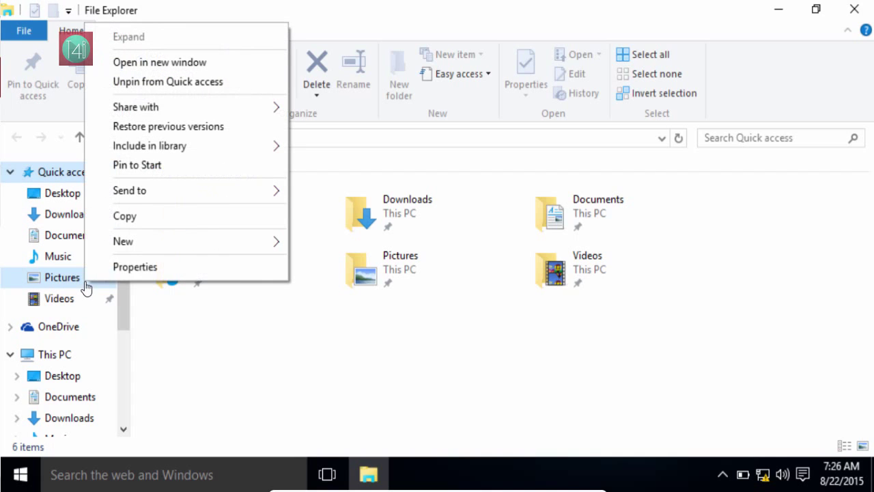
{"action": "mouse_move", "coordinate": [198, 81]}
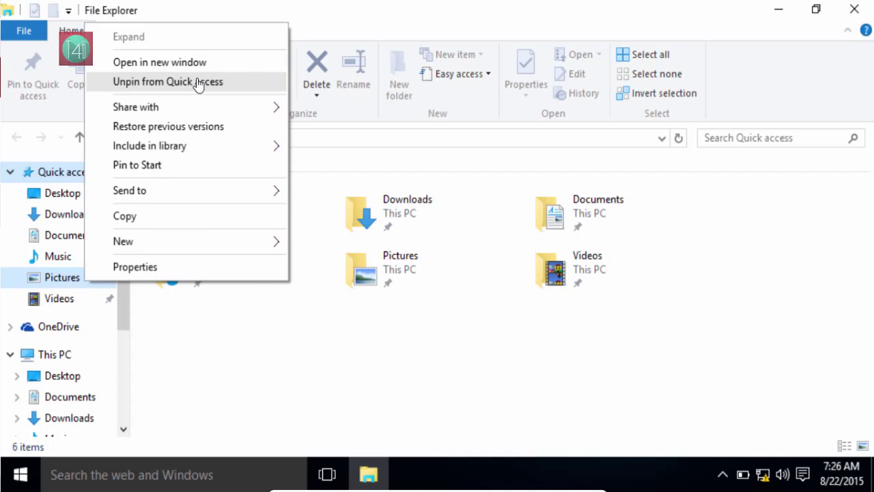
Unpin Pictures from Quick access, then bring up the Videos folder's context menu.
{"action": "left_click", "coordinate": [167, 81]}
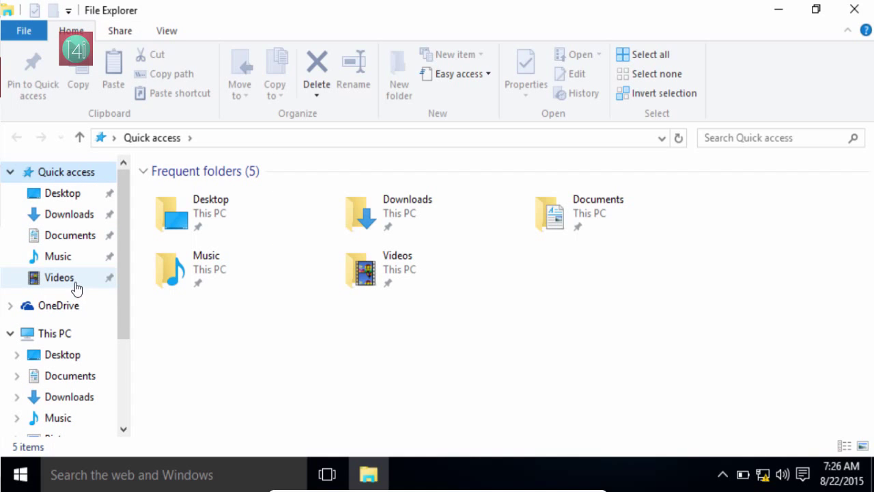
{"action": "right_click", "coordinate": [59, 277]}
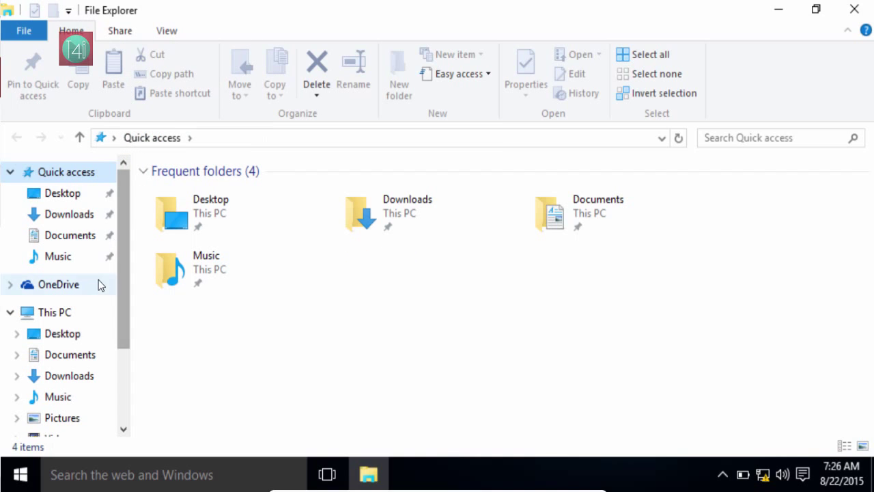
{"action": "mouse_move", "coordinate": [68, 406]}
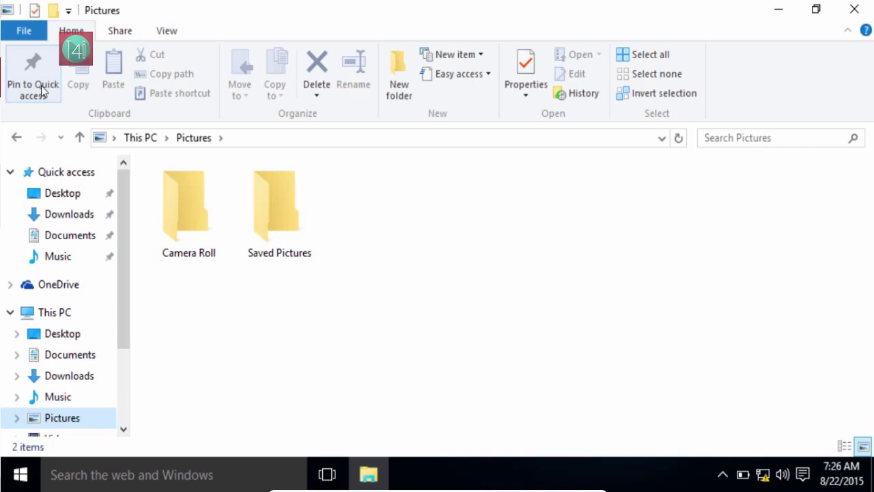
Pin Pictures to Quick access and open the Saved Pictures folder.
{"action": "double_click", "coordinate": [279, 205]}
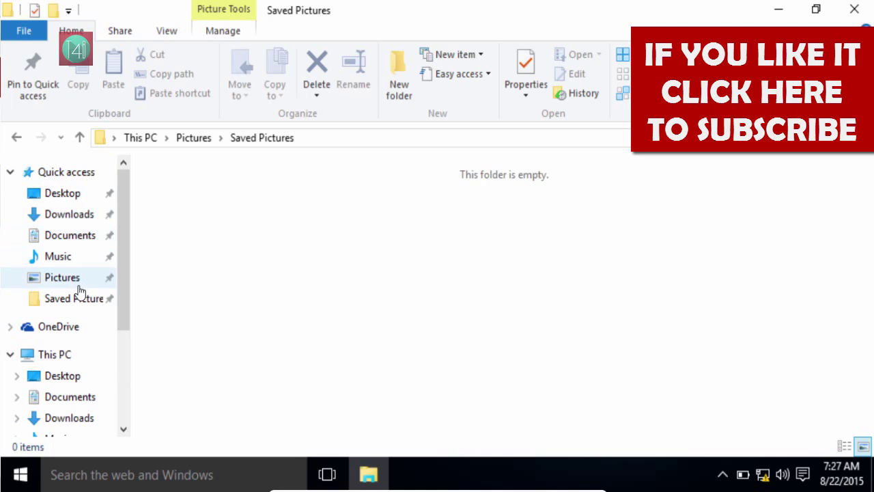
{"action": "left_click", "coordinate": [73, 299]}
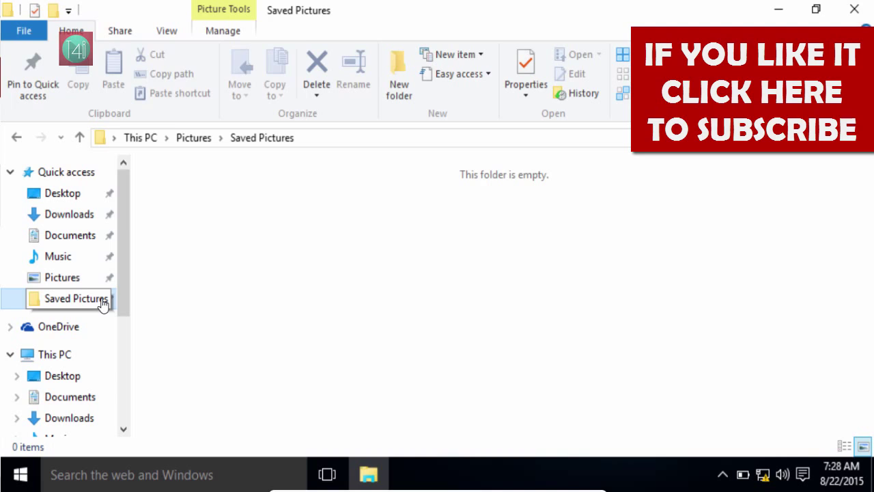
Bring up the pinned Saved Pictures entry's context menu, then the View options.
{"action": "right_click", "coordinate": [74, 298]}
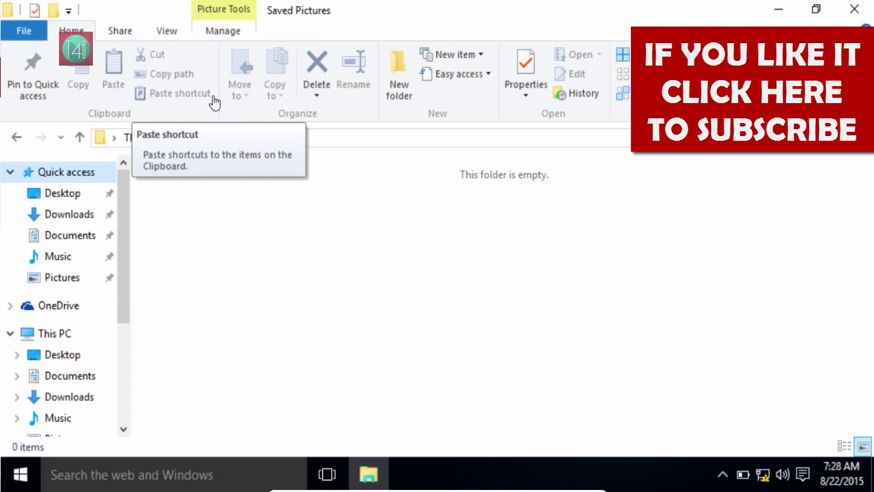
{"action": "left_click", "coordinate": [166, 31]}
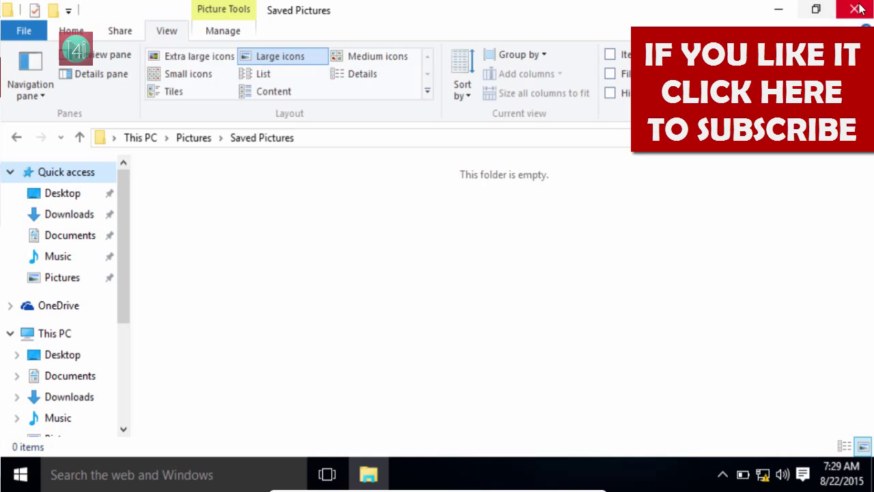
Close the File Explorer window and bring up the Start menu.
{"action": "left_click", "coordinate": [859, 9]}
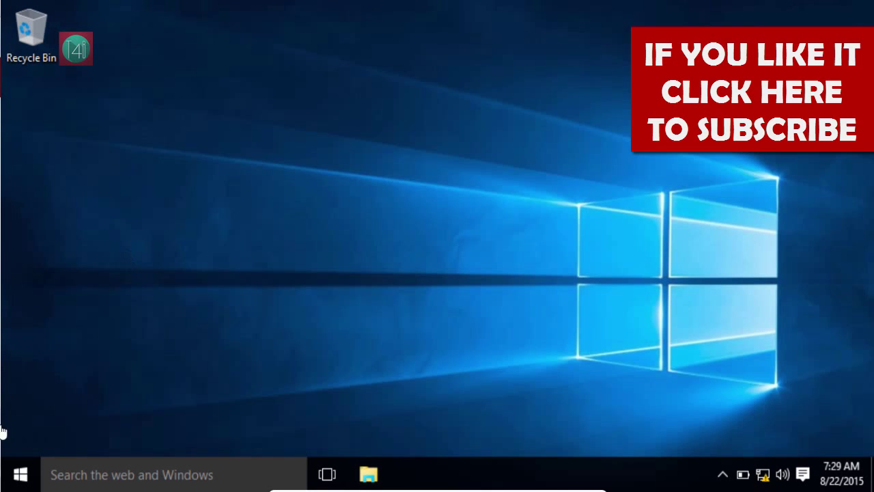
{"action": "left_click", "coordinate": [20, 474]}
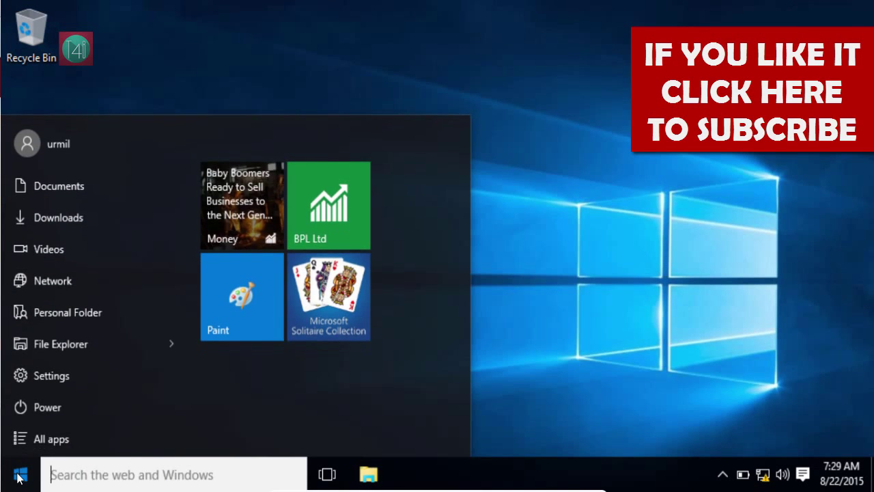